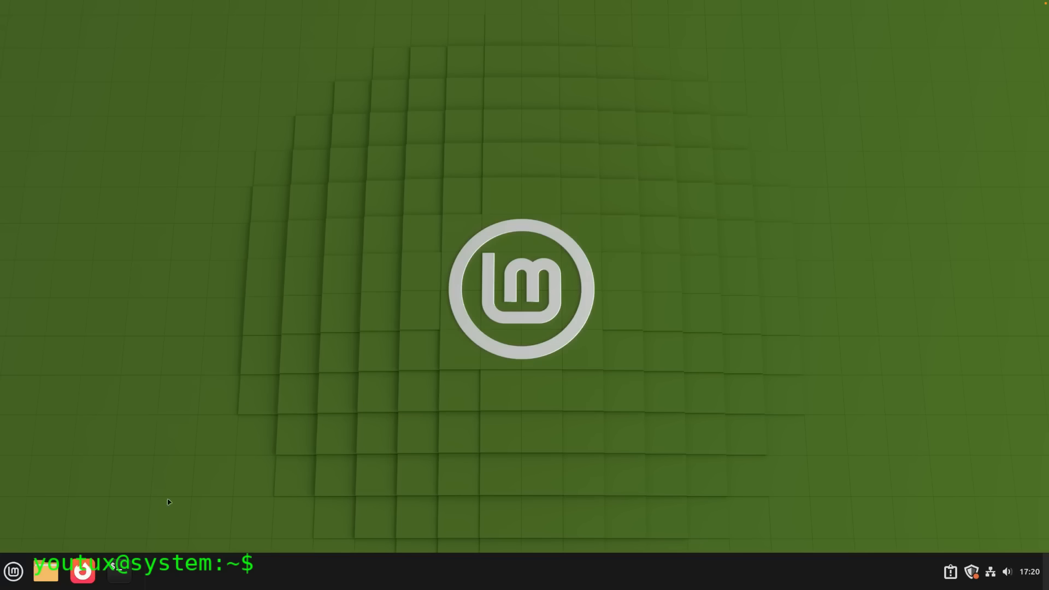
- Launch System Monitor from the panel to show live CPU, memory and network graphs
{"action": "left_click", "coordinate": [13, 571]}
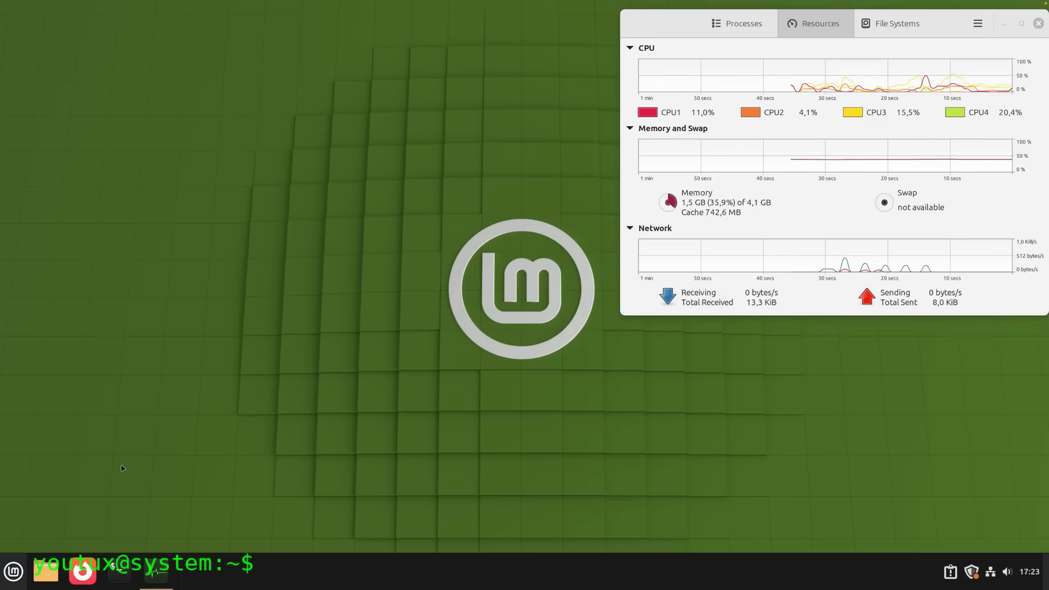
- Start the memory hog so RAM fills to 99.8% of 4.1 GB and VMware fails to power off
{"action": "left_click", "coordinate": [82, 570]}
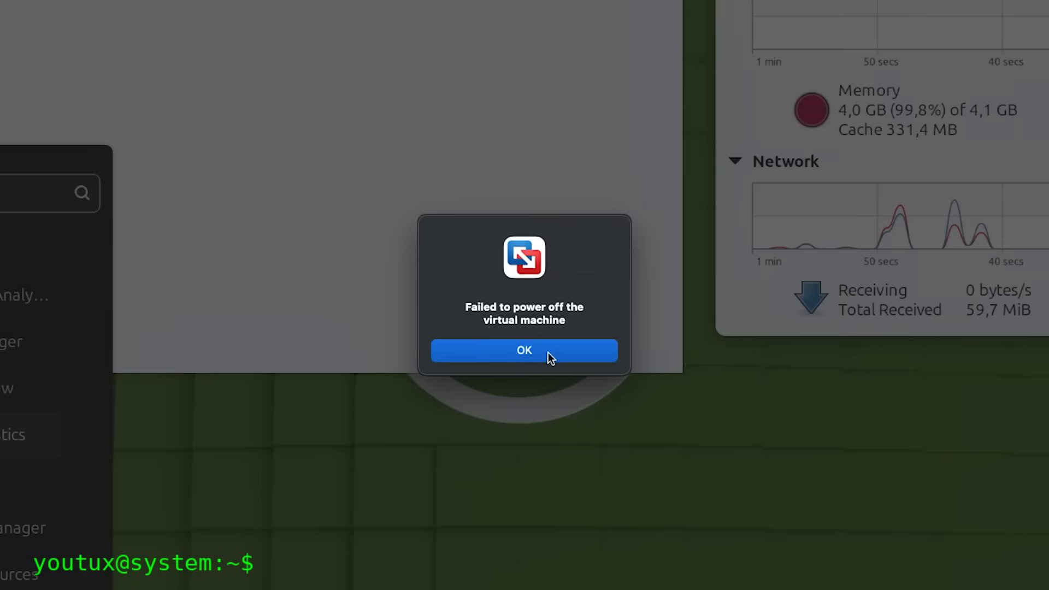
{"action": "left_click", "coordinate": [523, 350]}
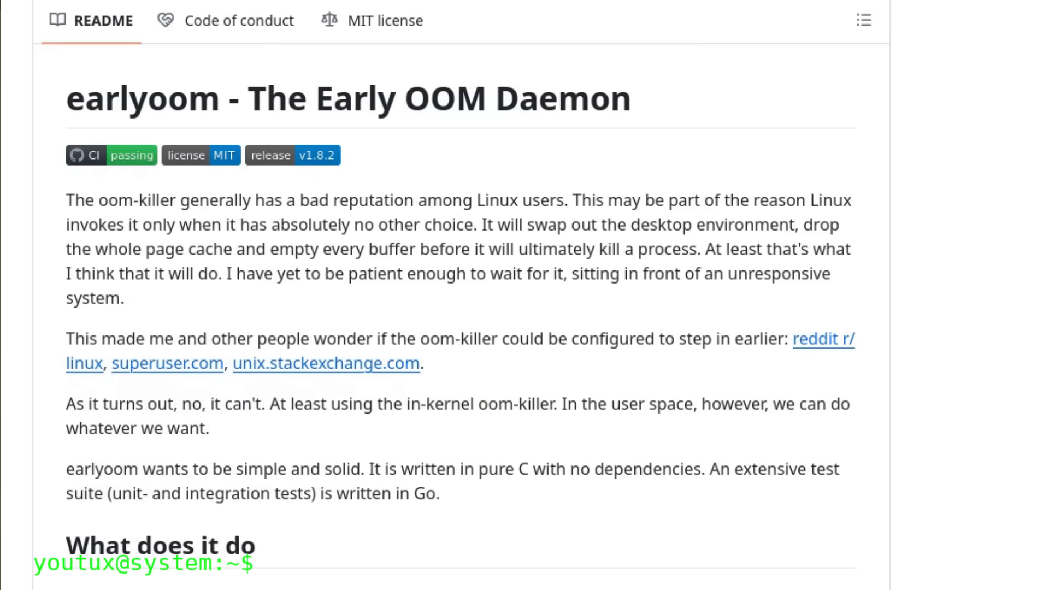
{"action": "mouse_move", "coordinate": [431, 457]}
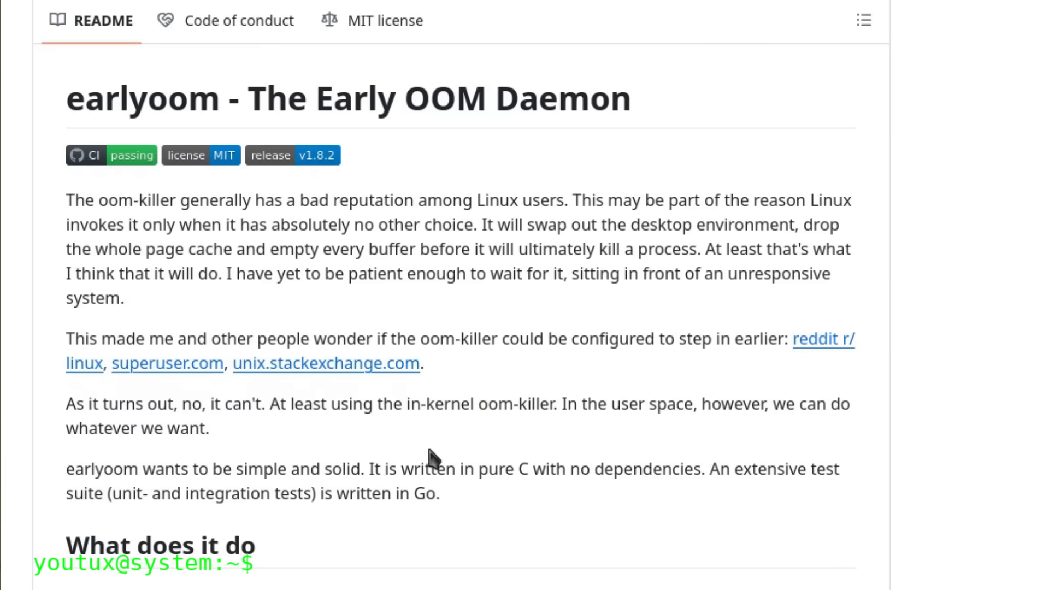
{"action": "scroll", "scroll_direction": "down", "scroll_amount": 3}
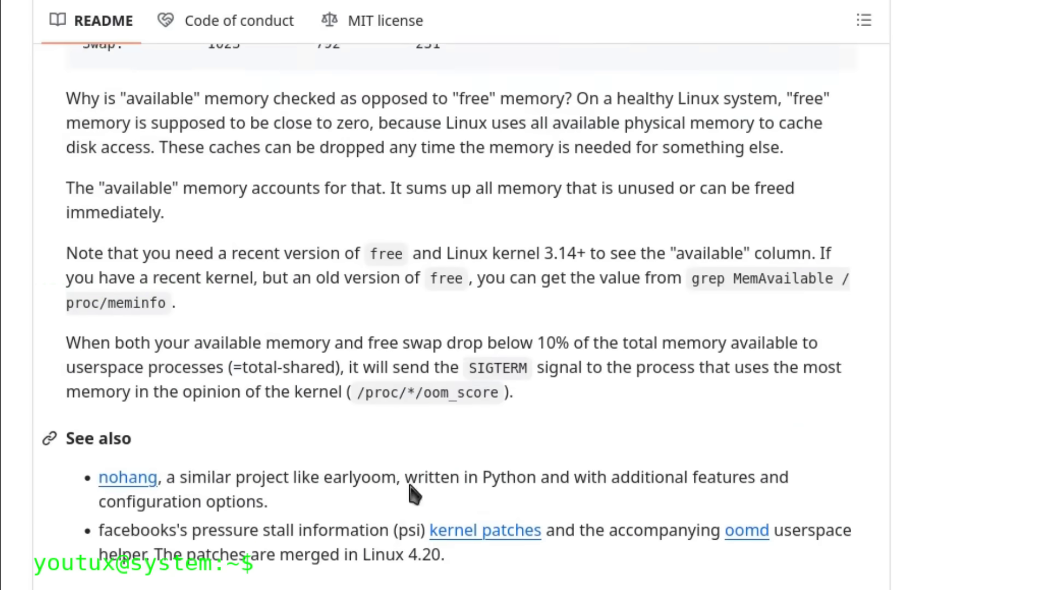
{"action": "scroll", "scroll_direction": "down", "scroll_amount": 3}
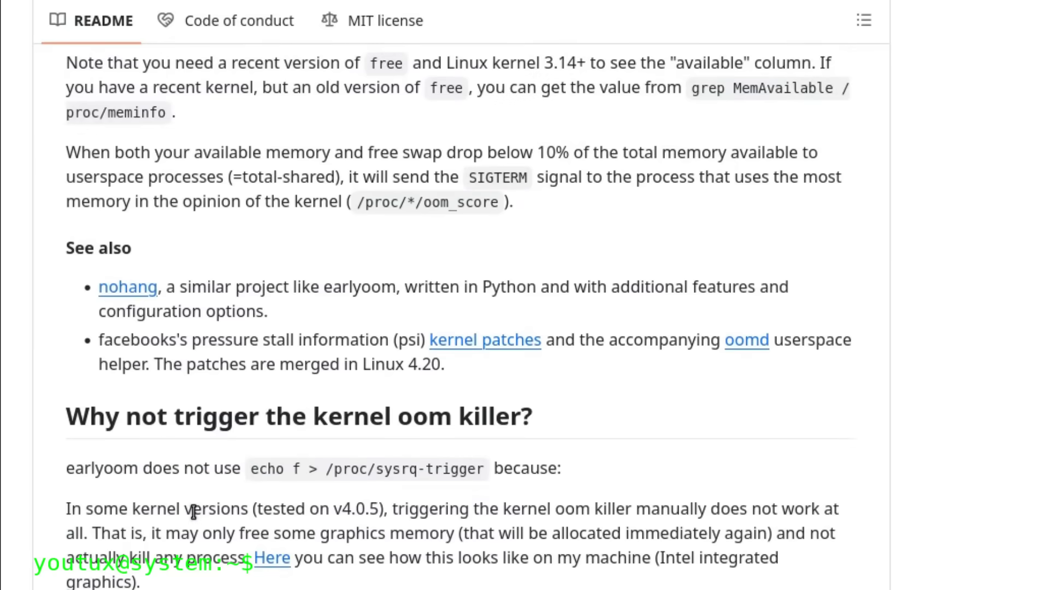
{"action": "scroll", "scroll_direction": "down", "scroll_amount": 3}
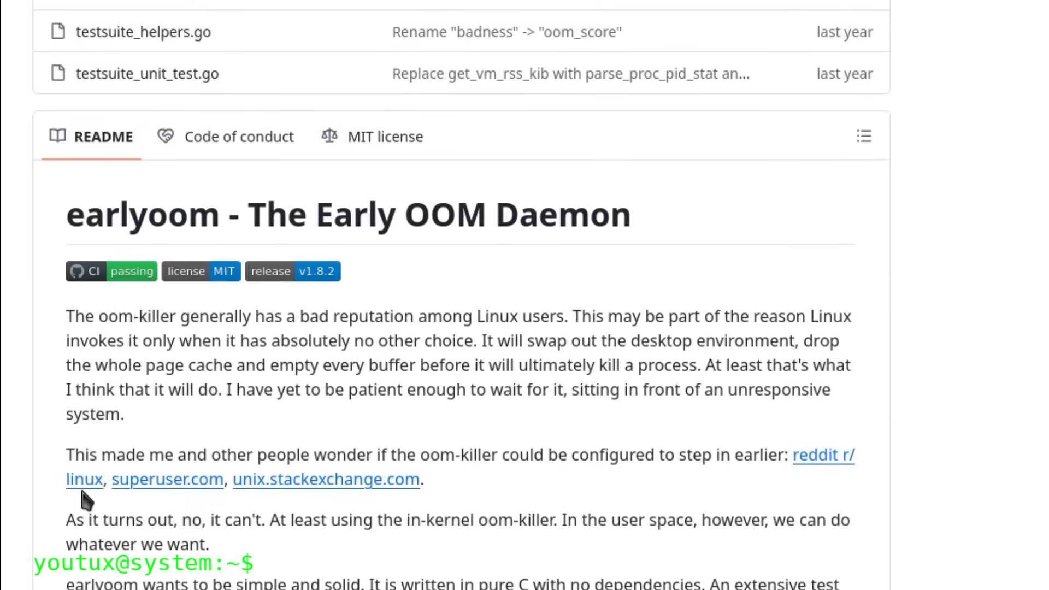
{"action": "mouse_move", "coordinate": [579, 576]}
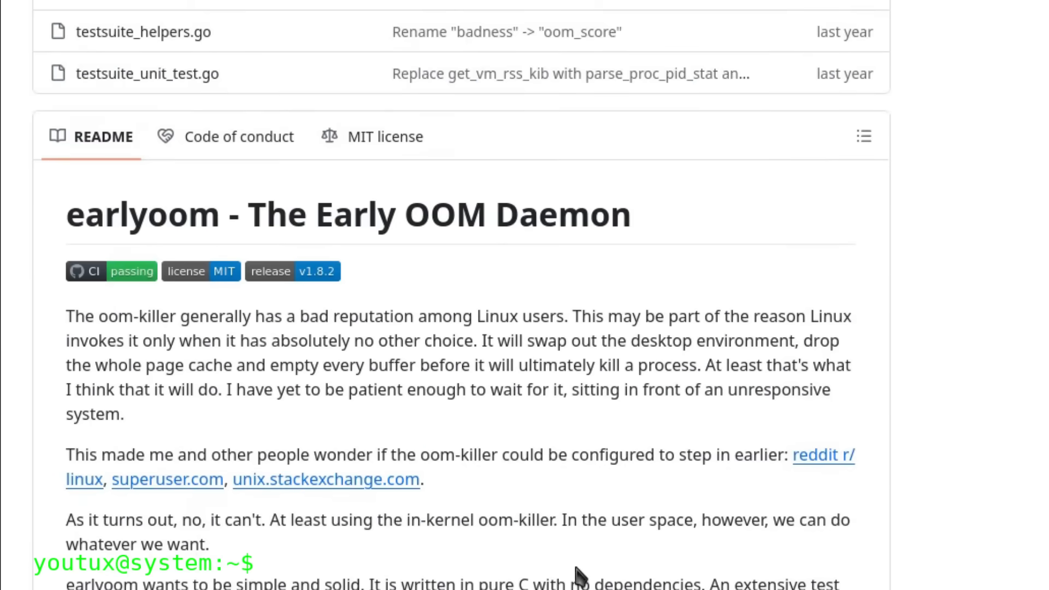
{"action": "mouse_move", "coordinate": [810, 473]}
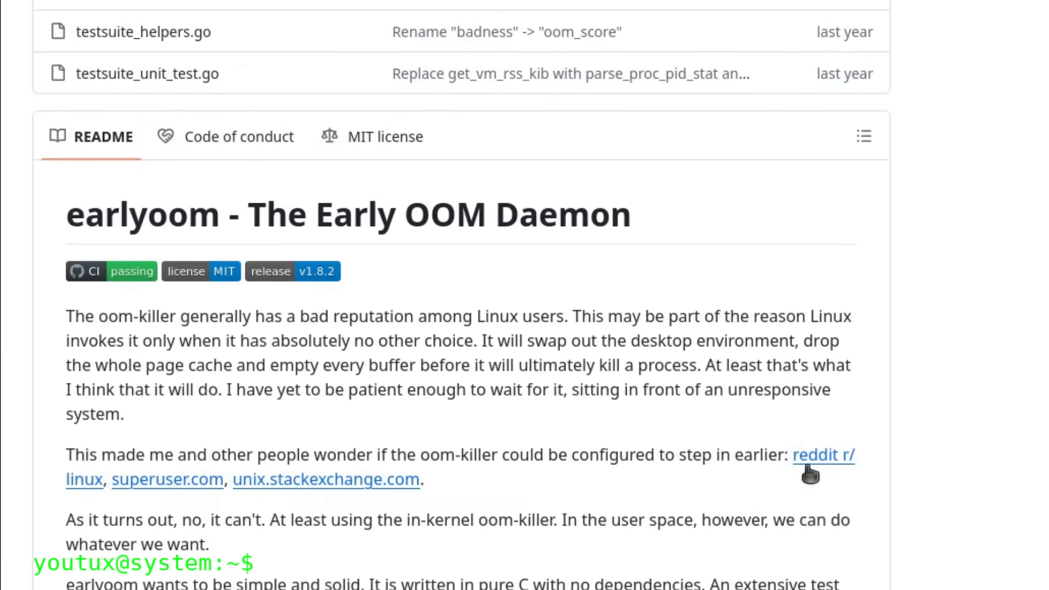
{"action": "left_click", "coordinate": [821, 455]}
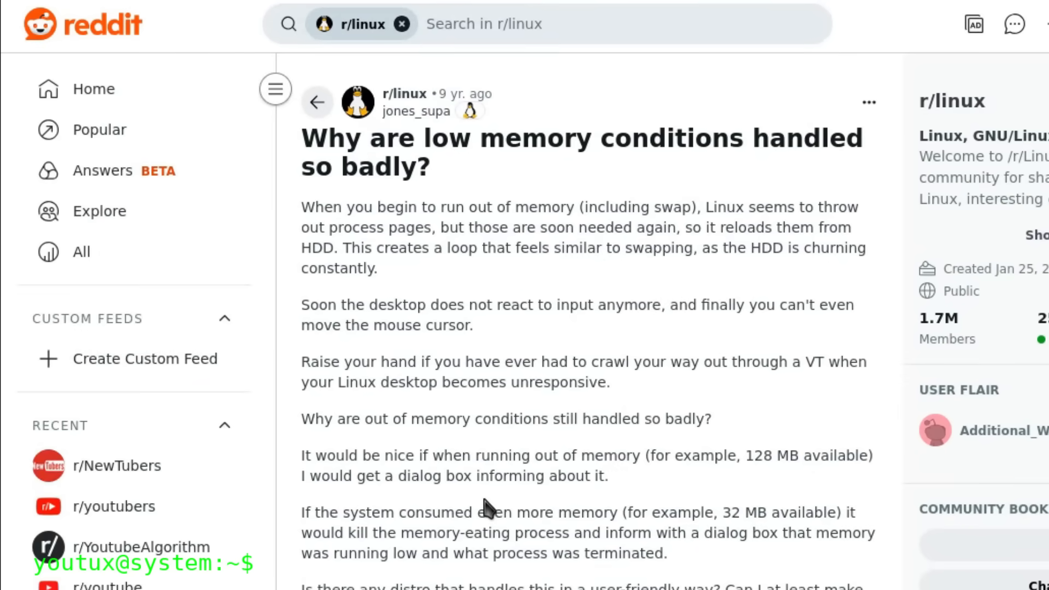
{"action": "mouse_move", "coordinate": [727, 453]}
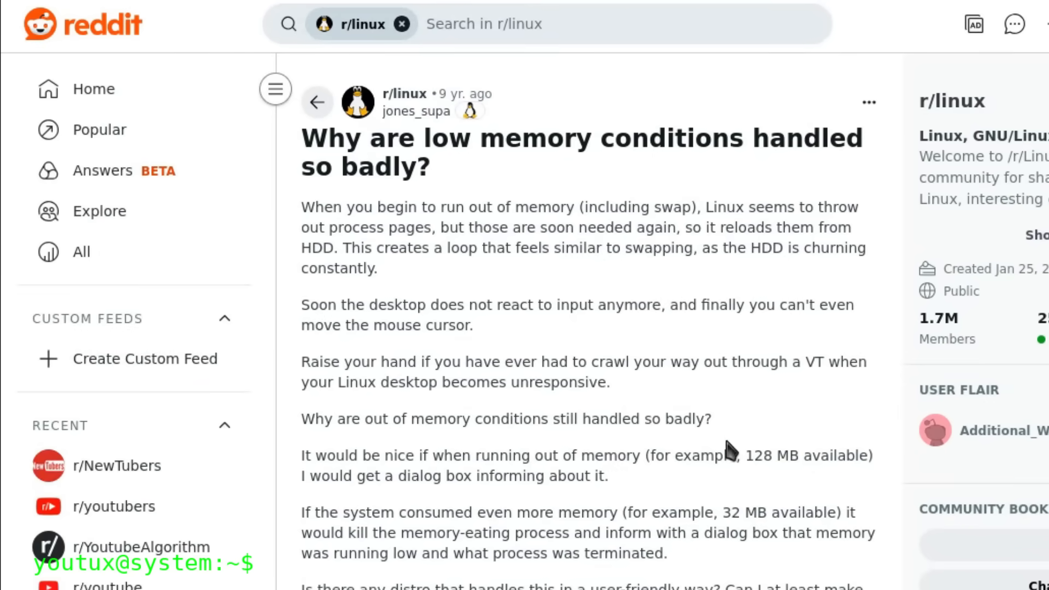
{"action": "scroll", "scroll_direction": "down", "scroll_amount": 3}
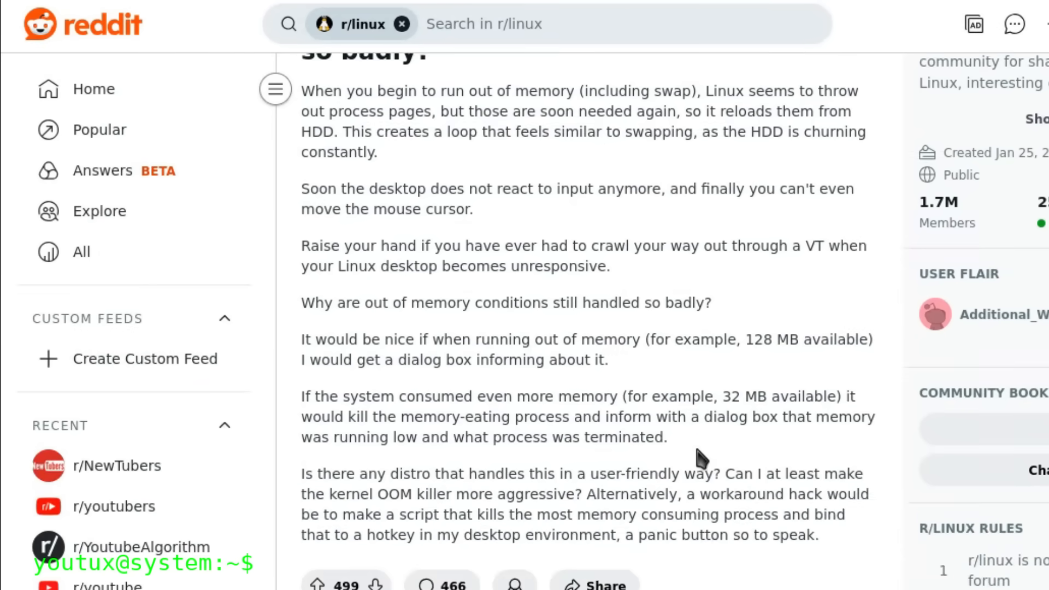
{"action": "scroll", "scroll_direction": "down", "scroll_amount": 3}
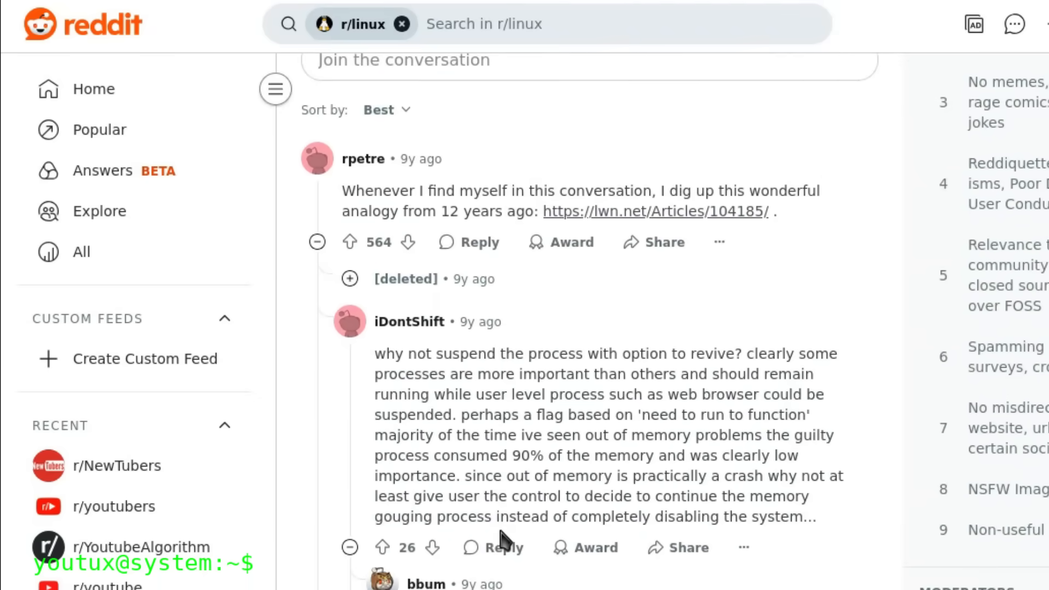
{"action": "scroll", "scroll_direction": "down", "scroll_amount": 3}
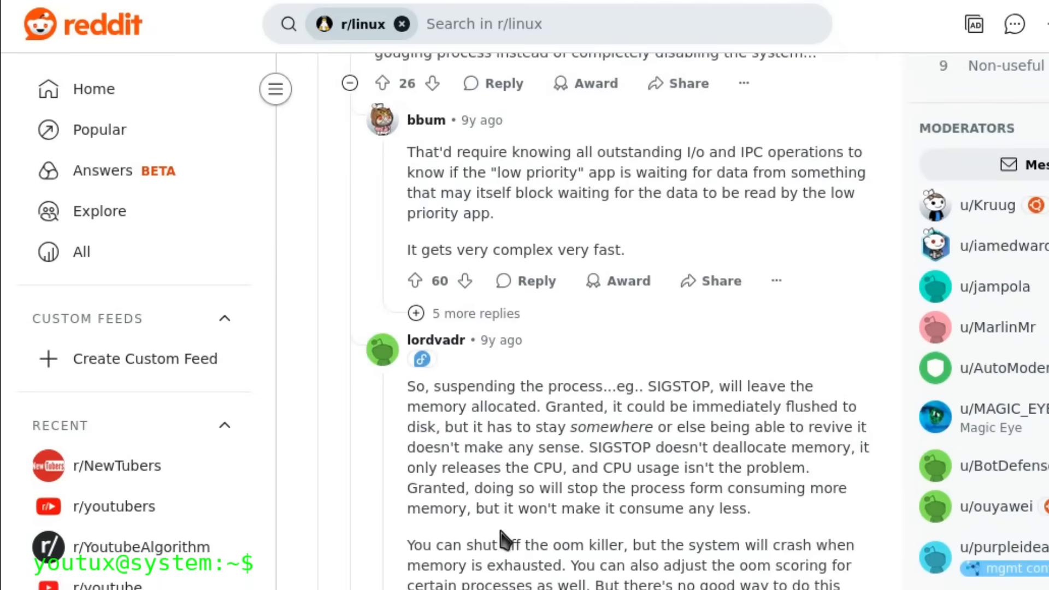
{"action": "scroll", "scroll_direction": "down", "scroll_amount": 3}
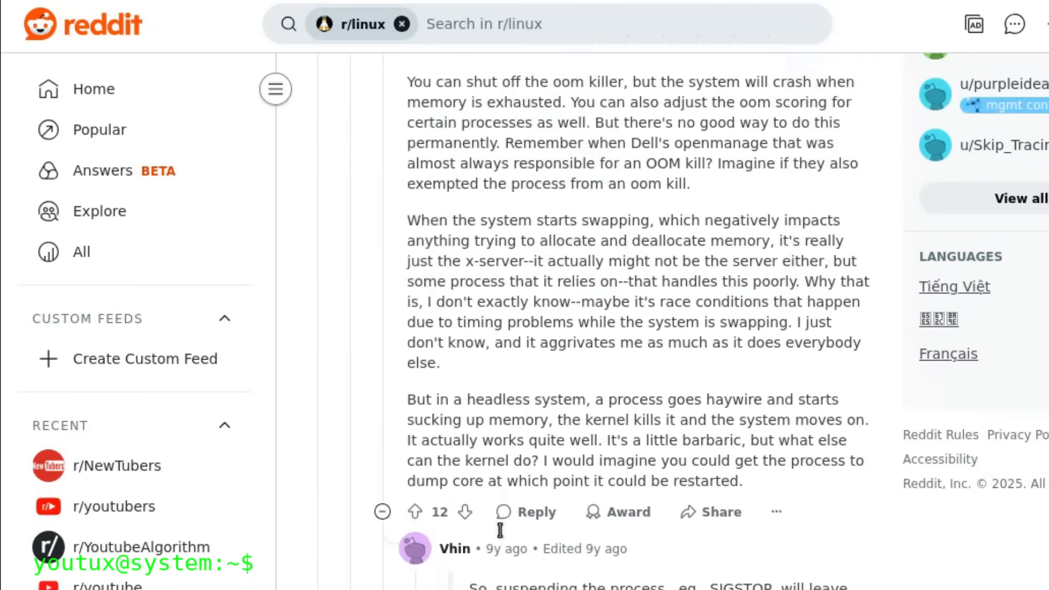
{"action": "scroll", "scroll_direction": "down", "scroll_amount": 3}
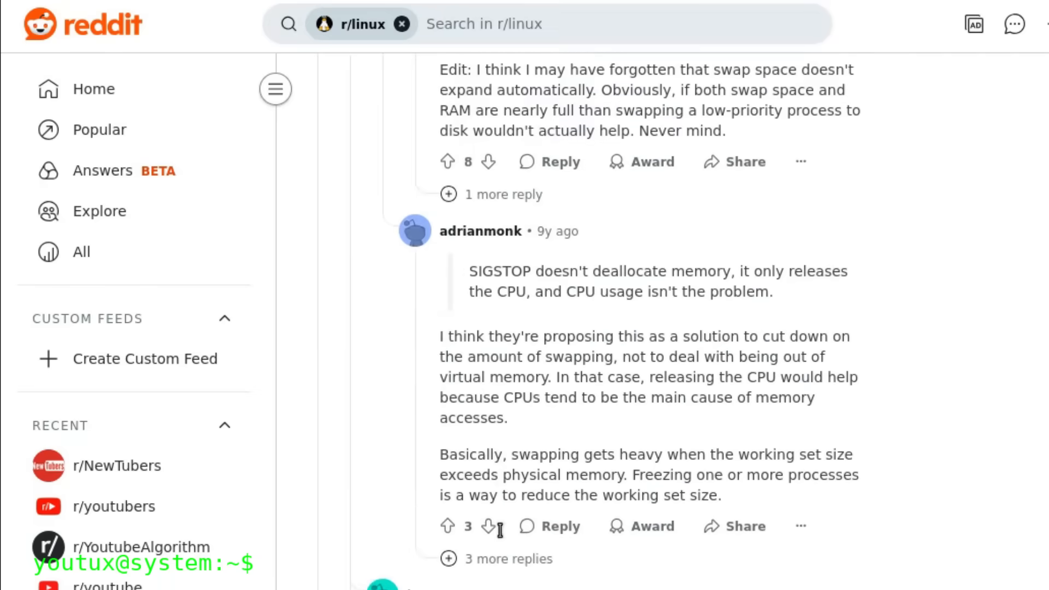
{"action": "scroll", "scroll_direction": "down", "scroll_amount": 3}
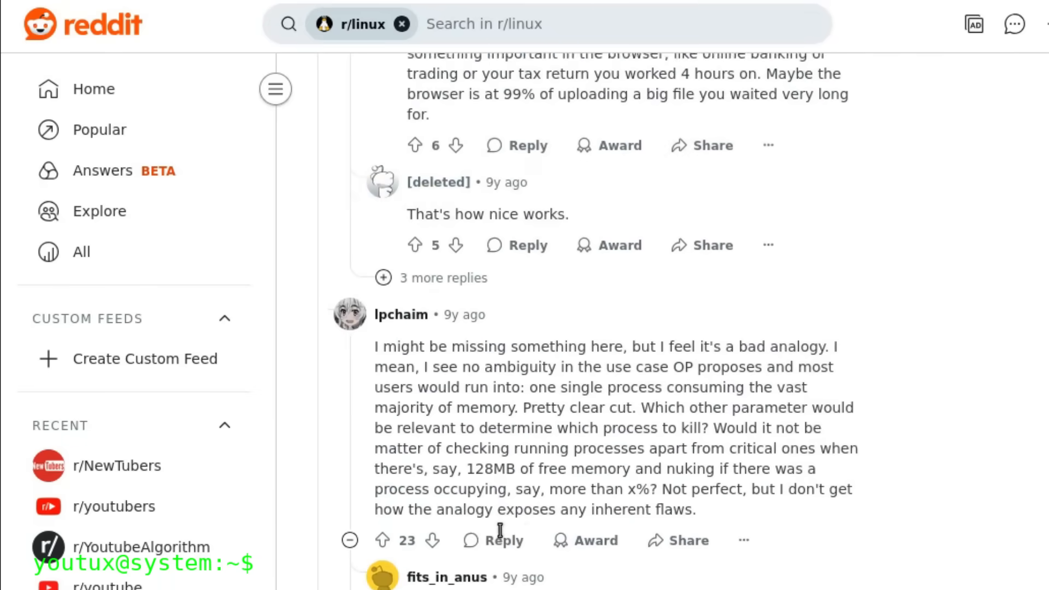
{"action": "scroll", "scroll_direction": "down", "scroll_amount": 3}
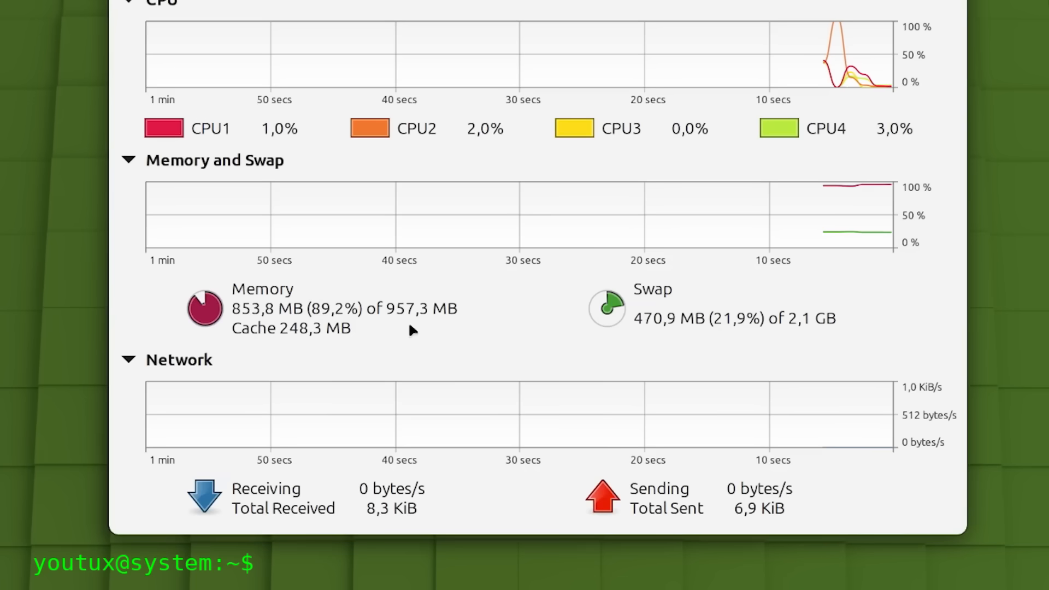
{"action": "mouse_move", "coordinate": [540, 324]}
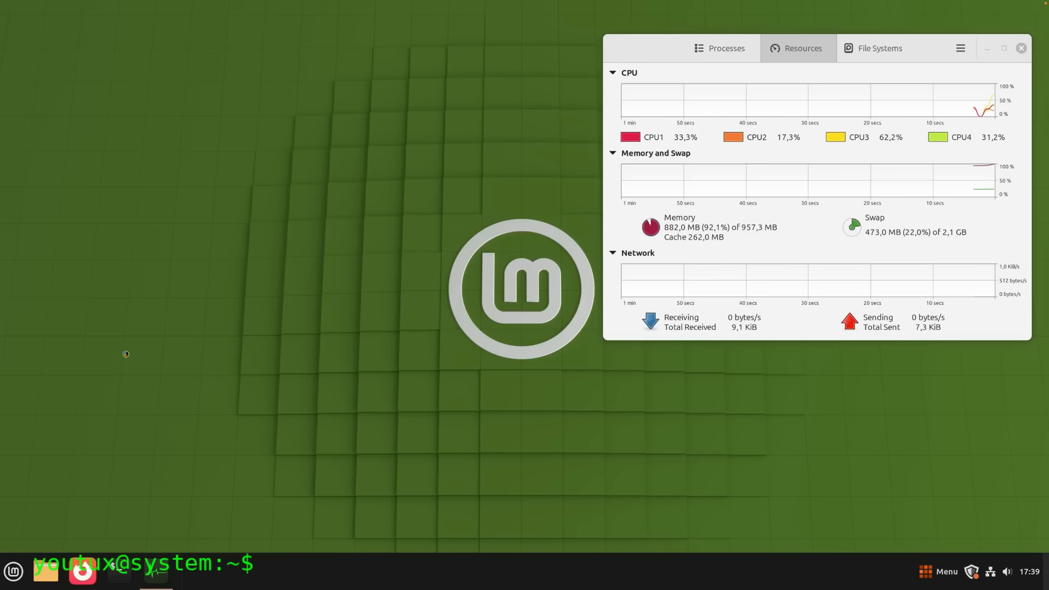
- Launch Firefox from the panel and browse the application menu to add memory pressure
{"action": "left_click", "coordinate": [82, 571]}
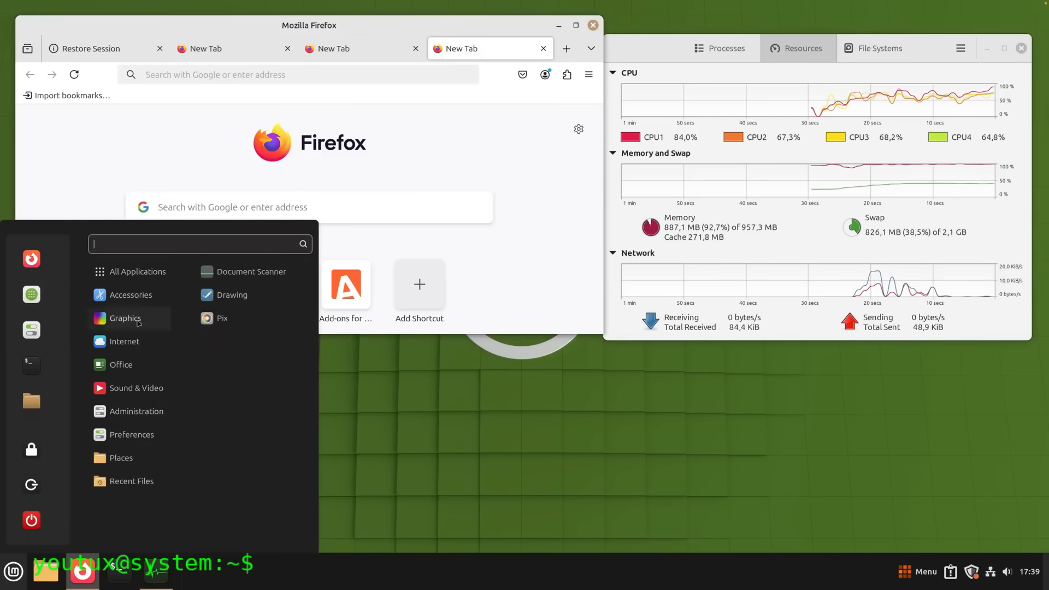
{"action": "left_click", "coordinate": [138, 271]}
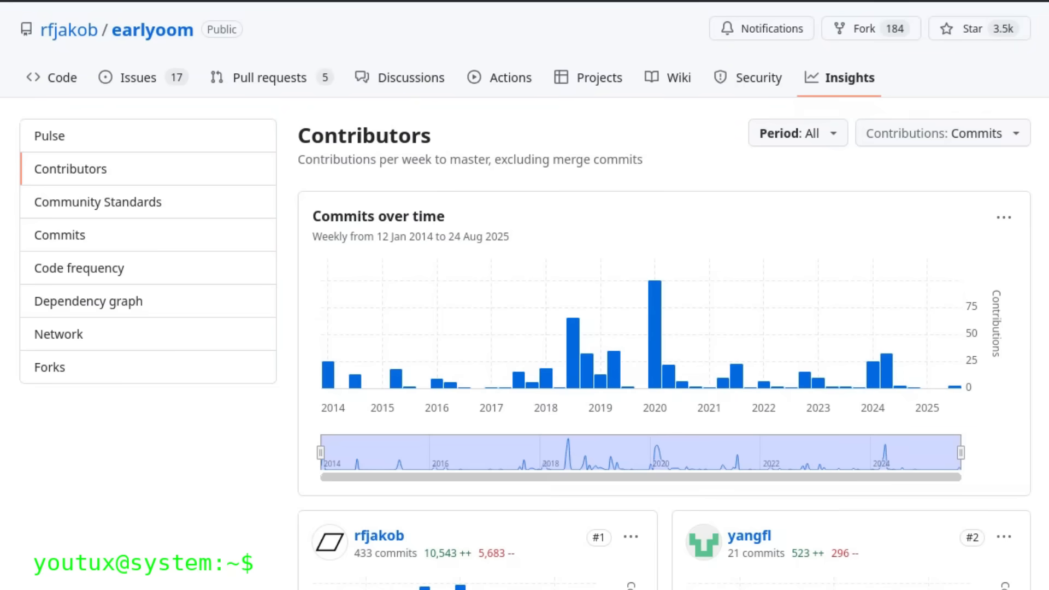
{"action": "mouse_move", "coordinate": [468, 369]}
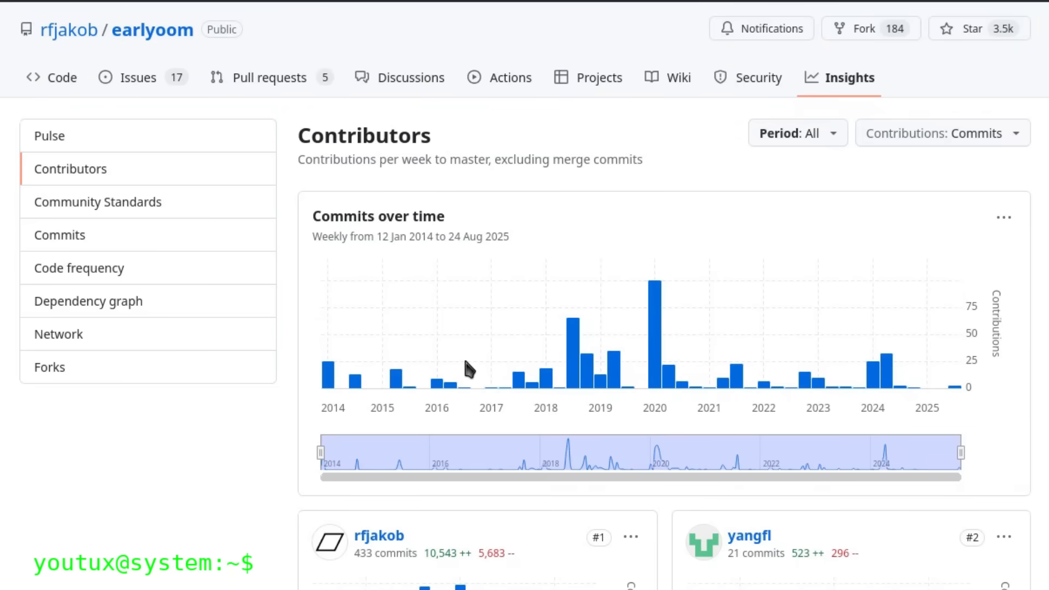
{"action": "mouse_move", "coordinate": [958, 452]}
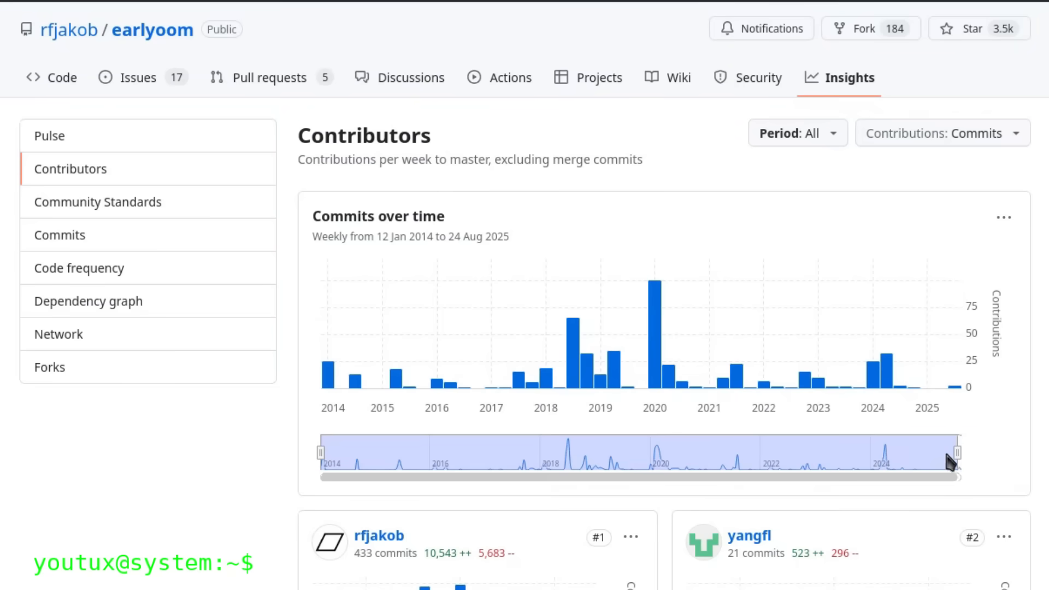
{"action": "left_click_drag", "start_coordinate": [949, 453], "coordinate": [375, 461]}
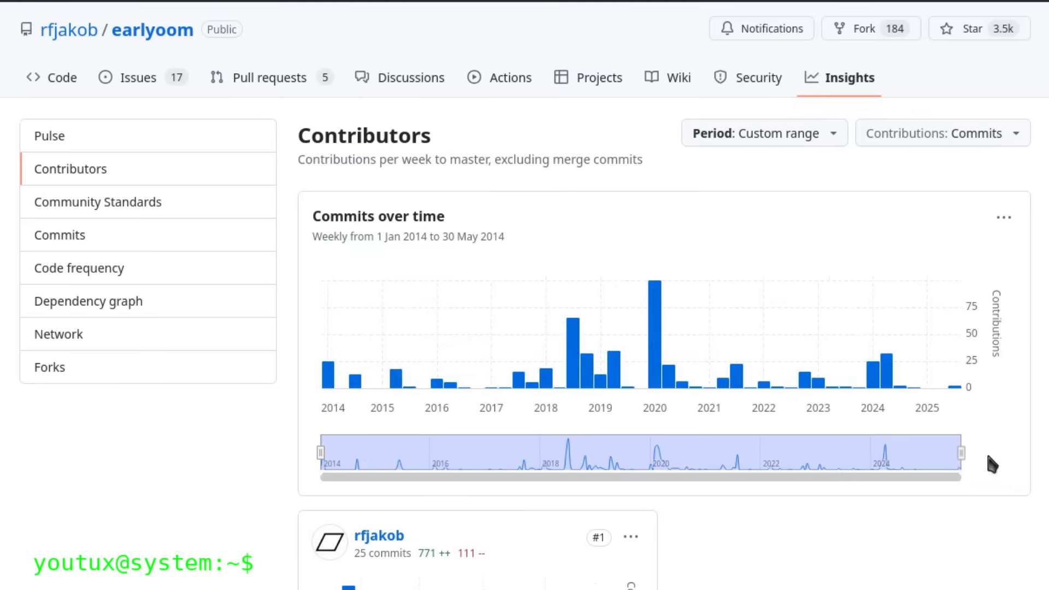
{"action": "scroll", "scroll_direction": "down", "scroll_amount": 3}
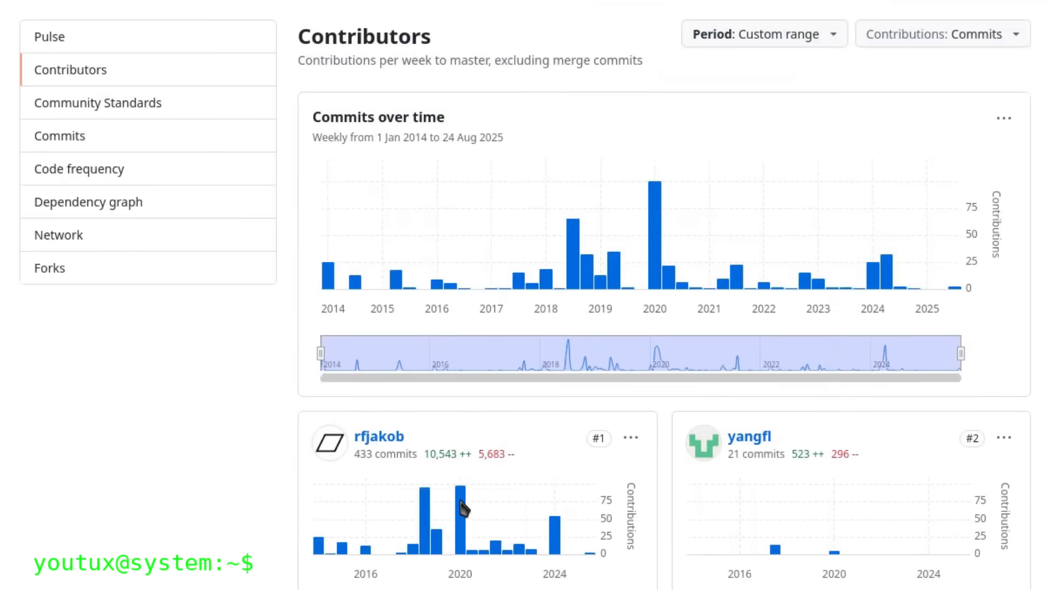
{"action": "mouse_move", "coordinate": [88, 202]}
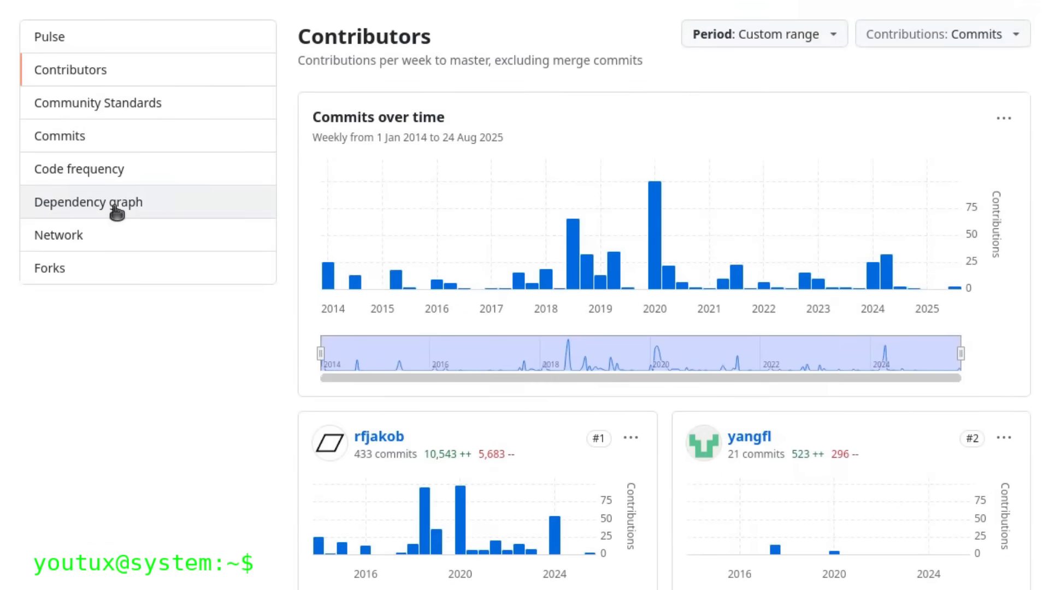
{"action": "left_click", "coordinate": [87, 201]}
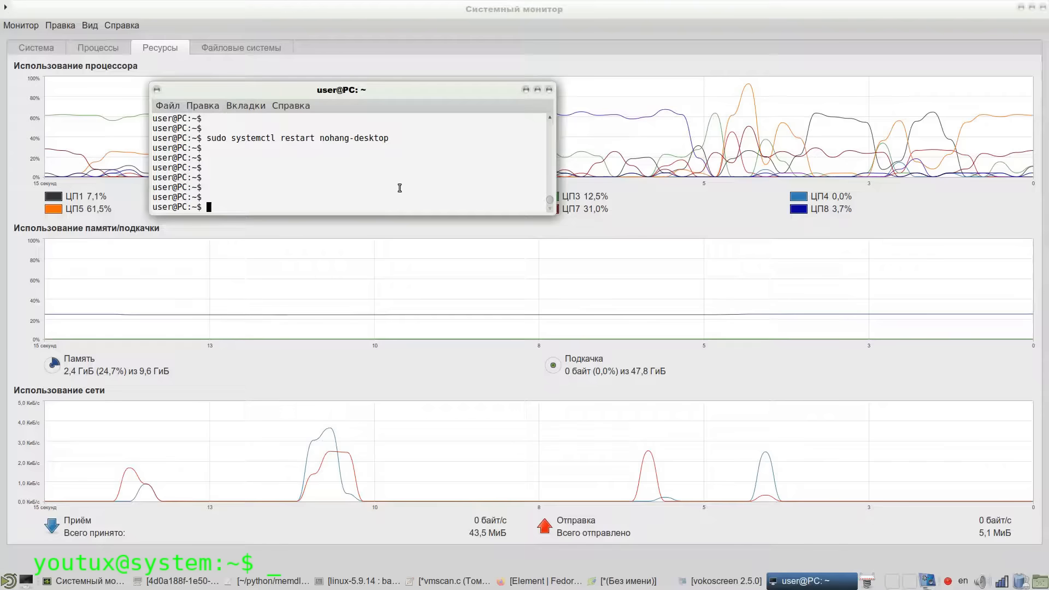
- Run i-memhog with mode 8 and urandom value 999 to start unlimited consumption
{"action": "type", "text": "i-memho"}
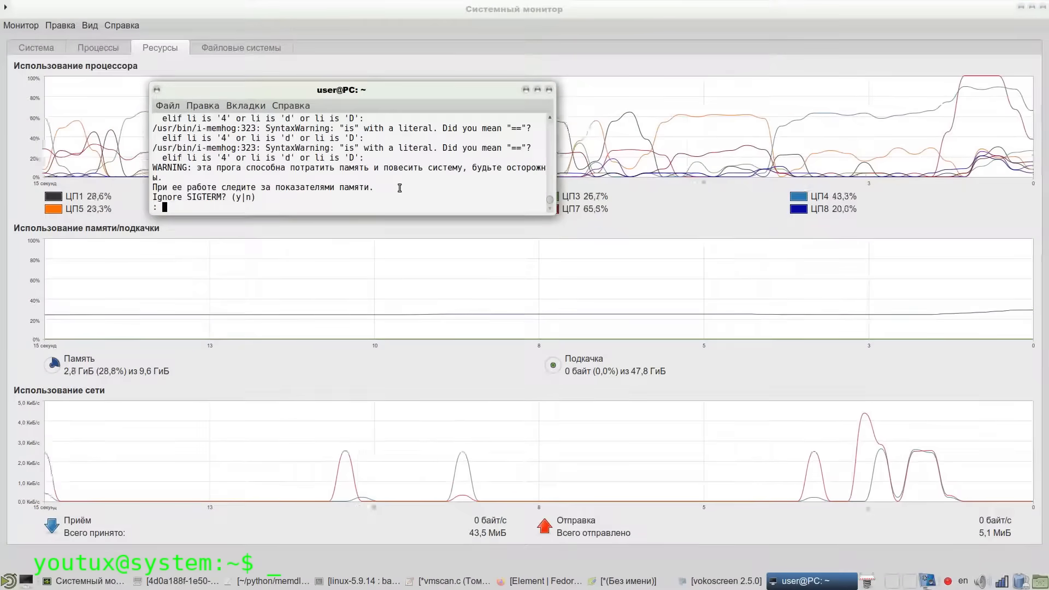
{"action": "type", "text": "8"}
{"action": "type", "text": "0"}
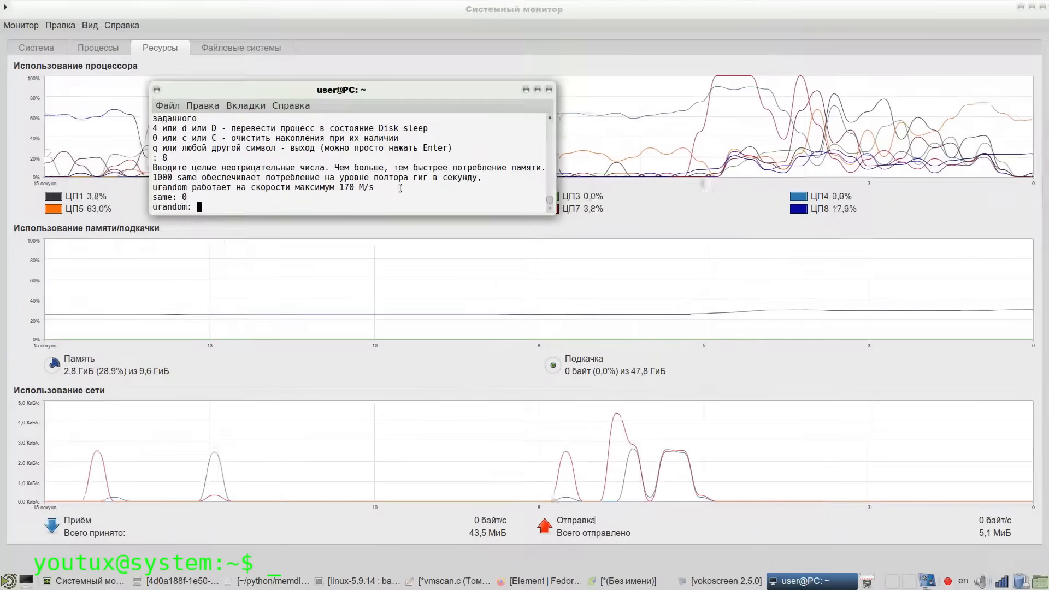
{"action": "type", "text": "999"}
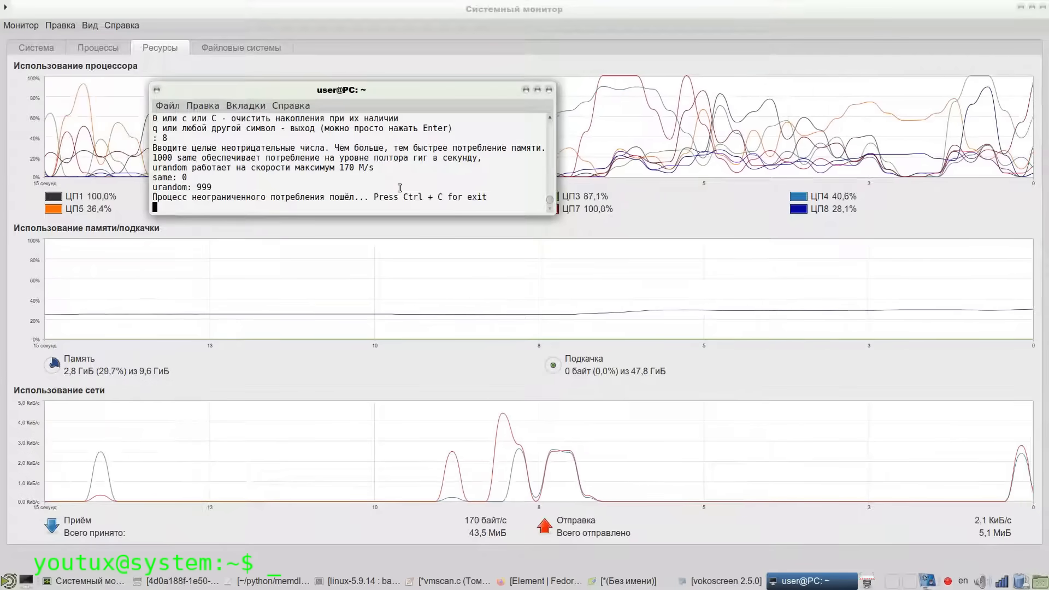